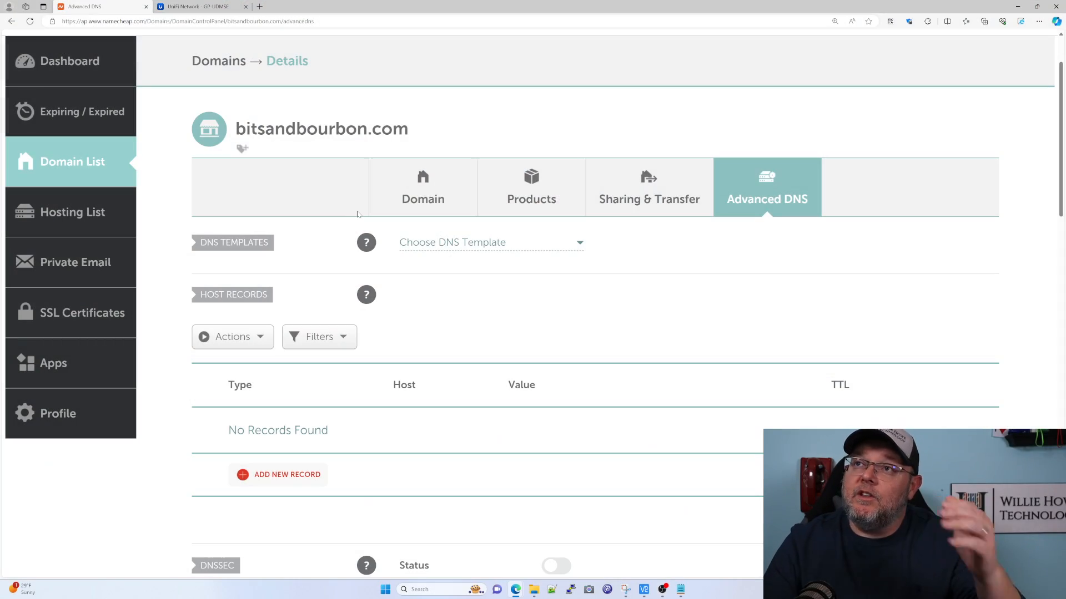
mouse_move(345, 202)
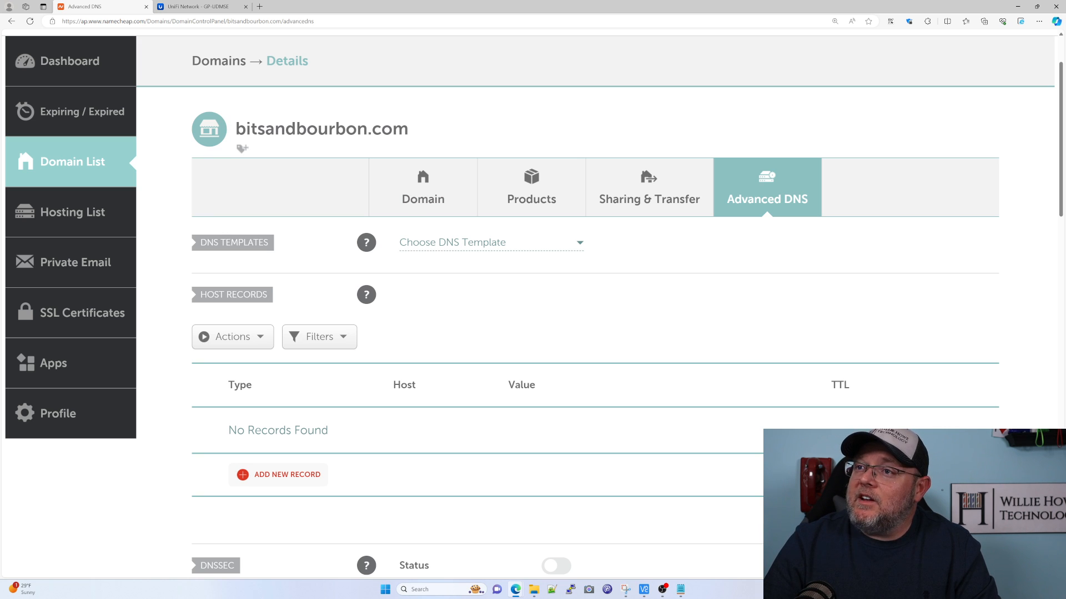
mouse_move(482, 317)
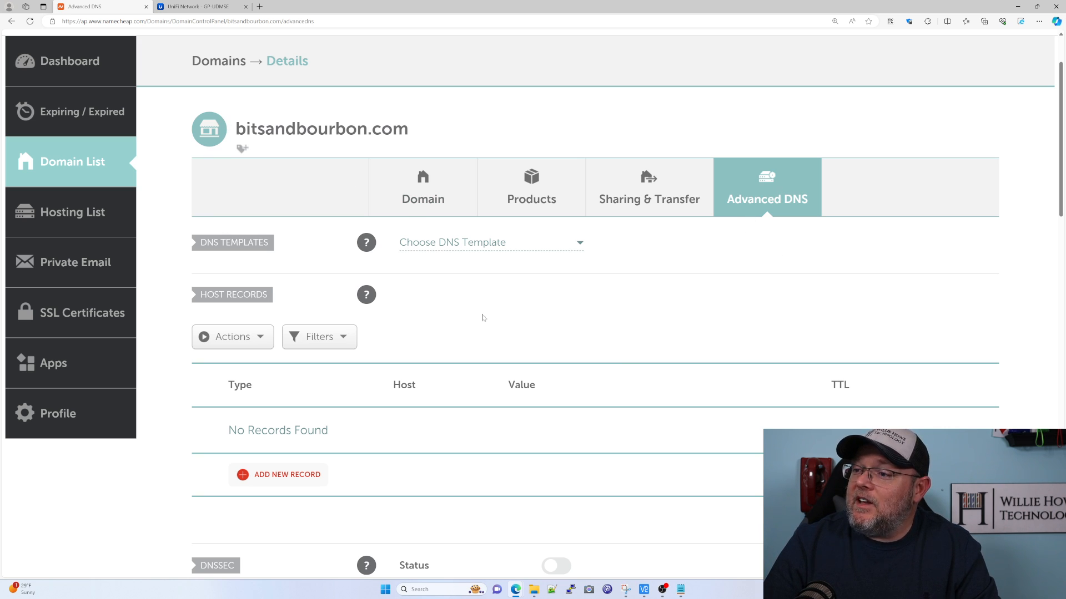
Enable Dynamic DNS for bitsandbourbon.com to generate its Dynamic DNS password
scroll(down, 3)
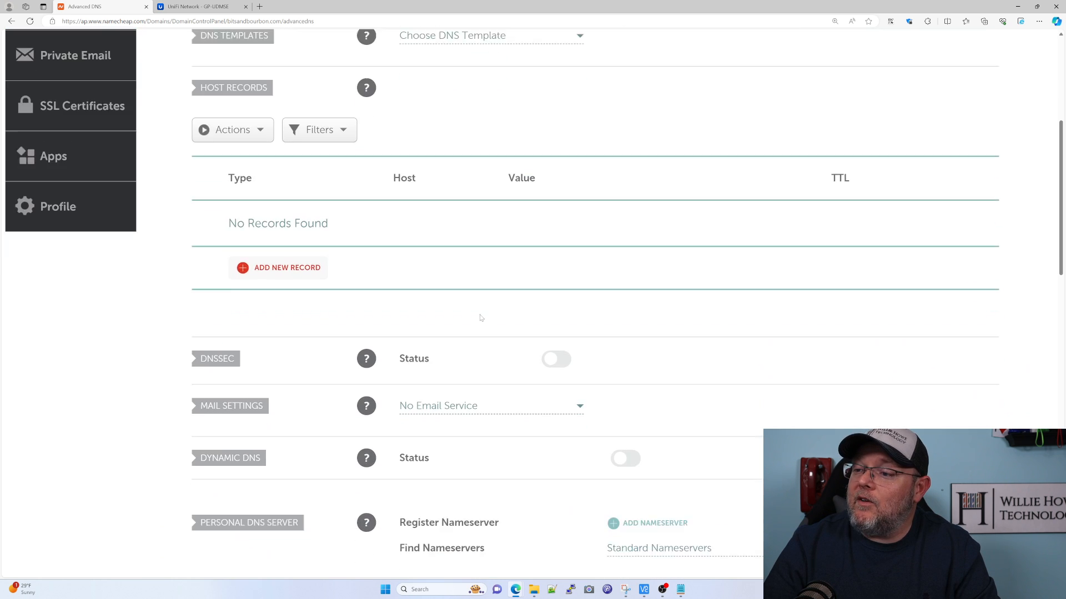
scroll(down, 3)
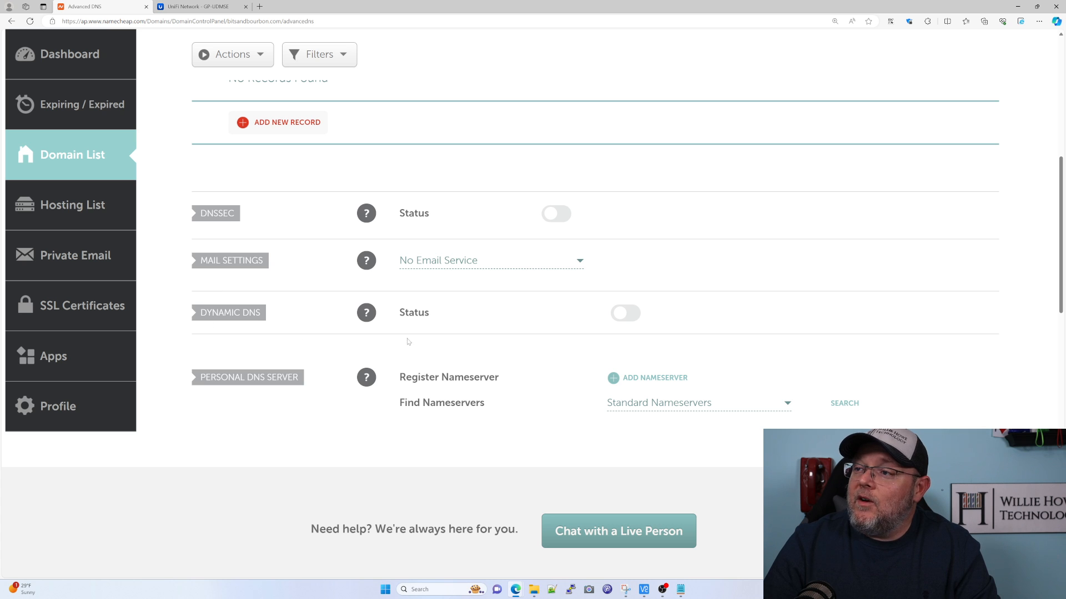
mouse_move(286, 311)
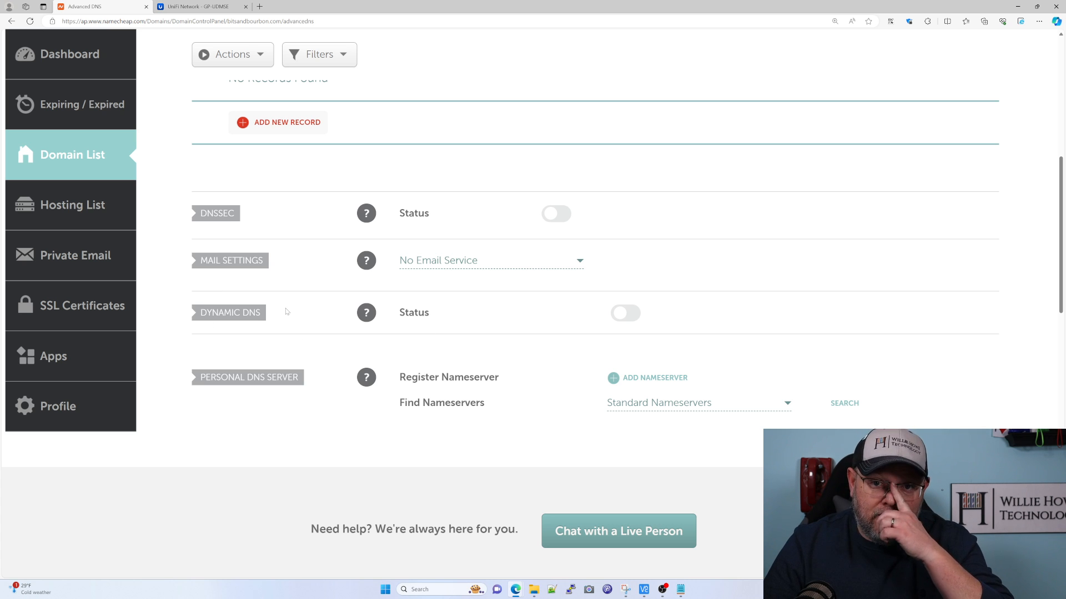
scroll(down, 3)
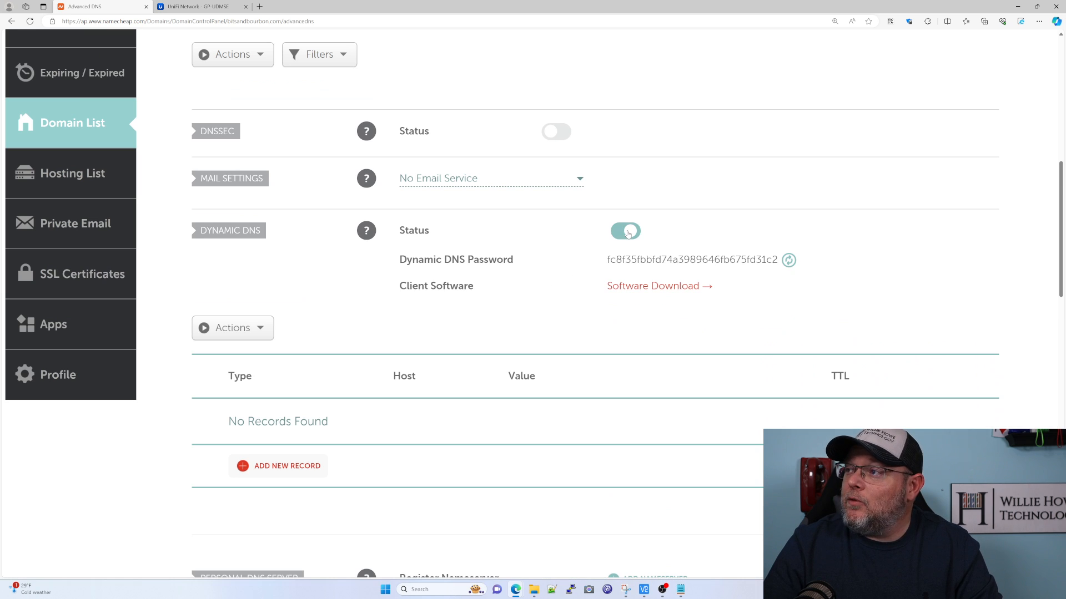
click(789, 260)
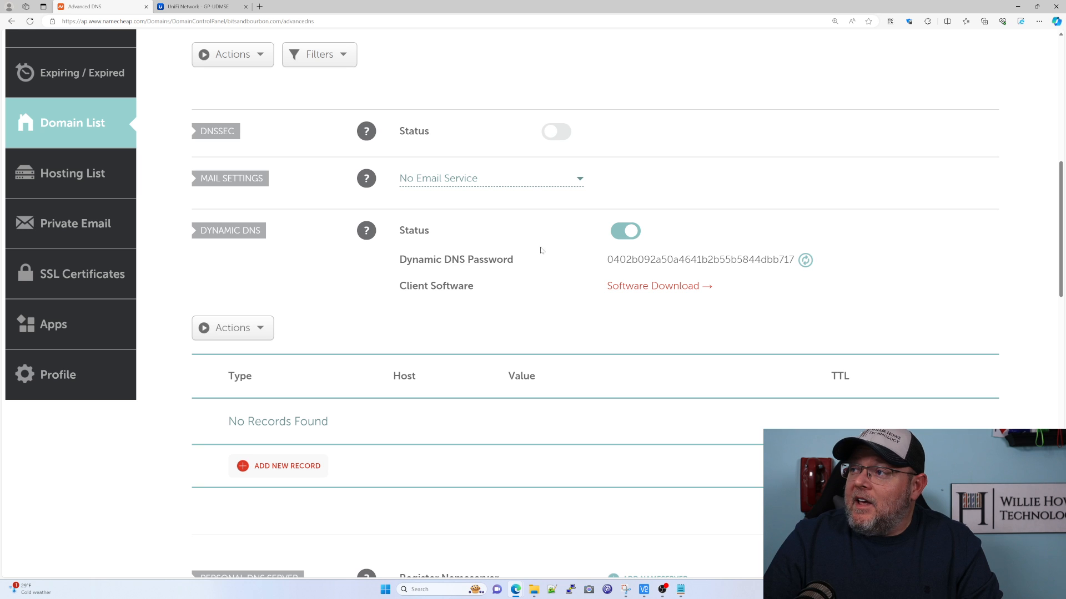
mouse_move(658, 273)
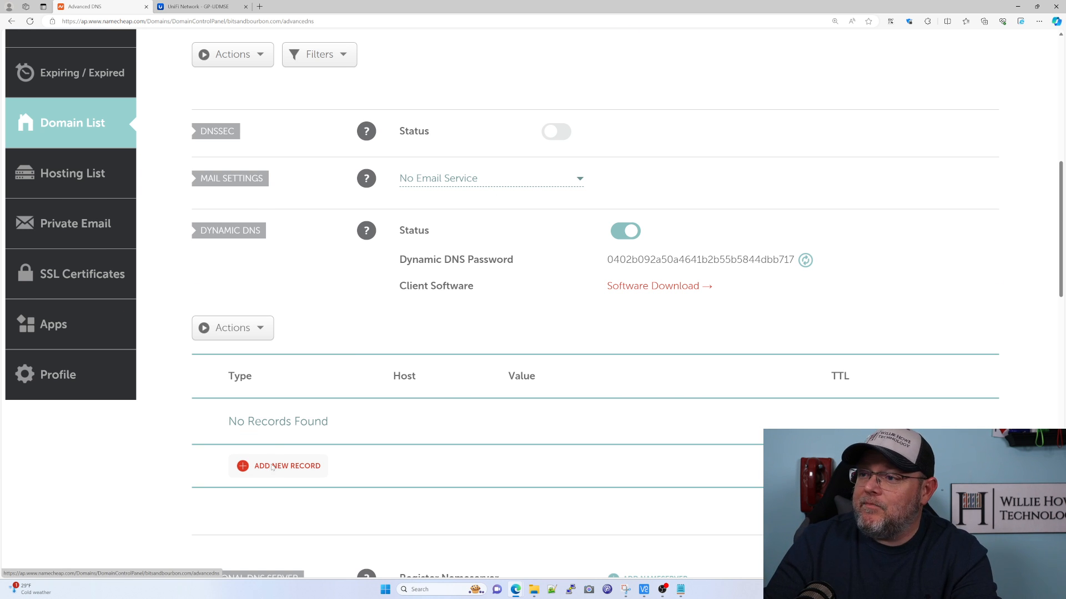
Add an A + Dynamic DNS record: host 'test', IP 1.1.1.1, TTL 1 min
click(278, 466)
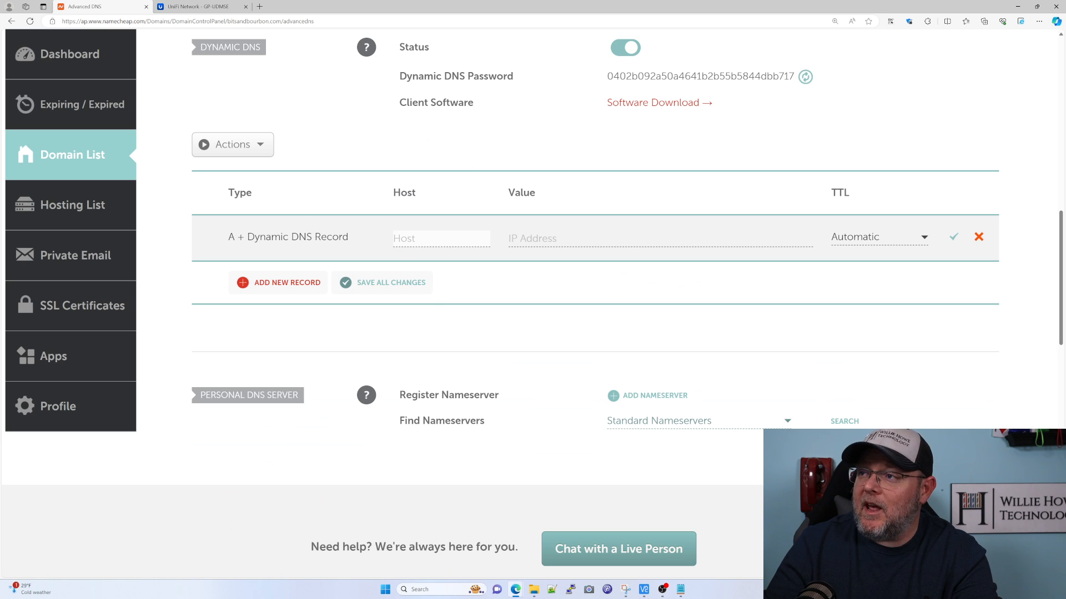
text(test)
text(1)
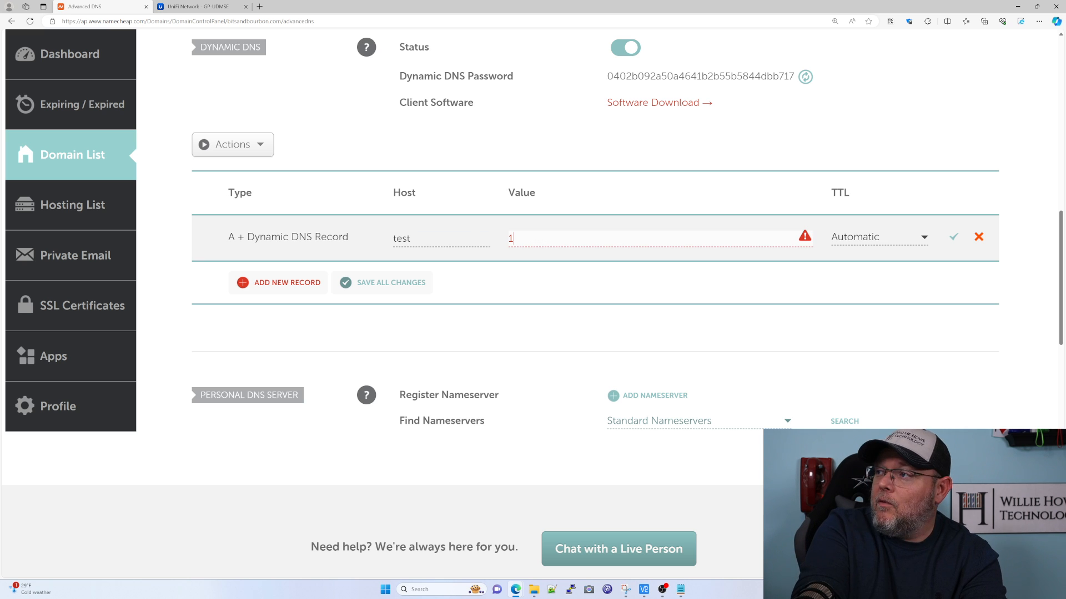
text(.1.1.1)
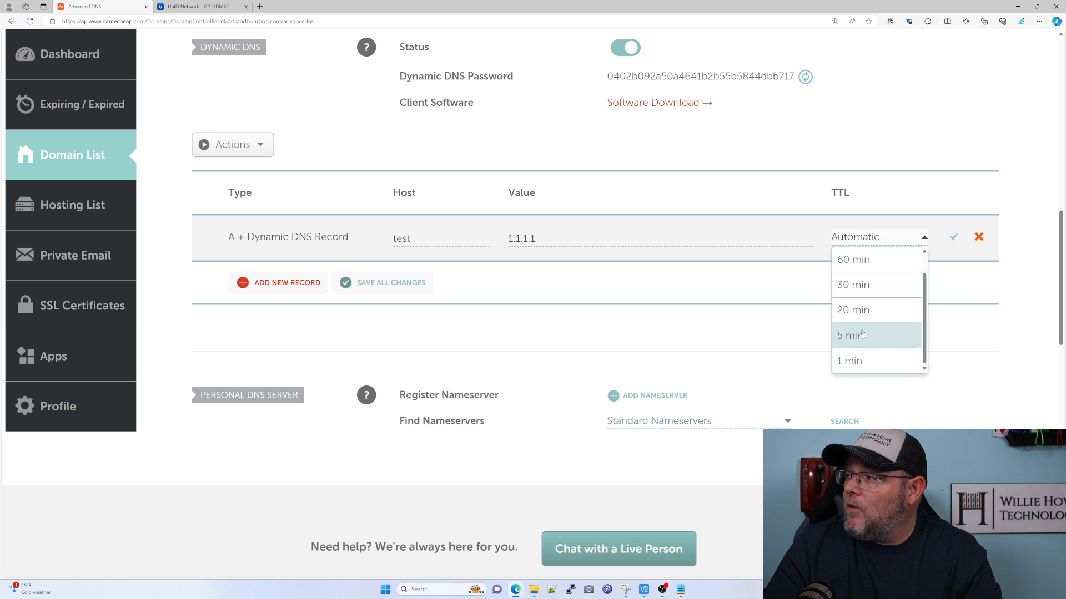
click(849, 360)
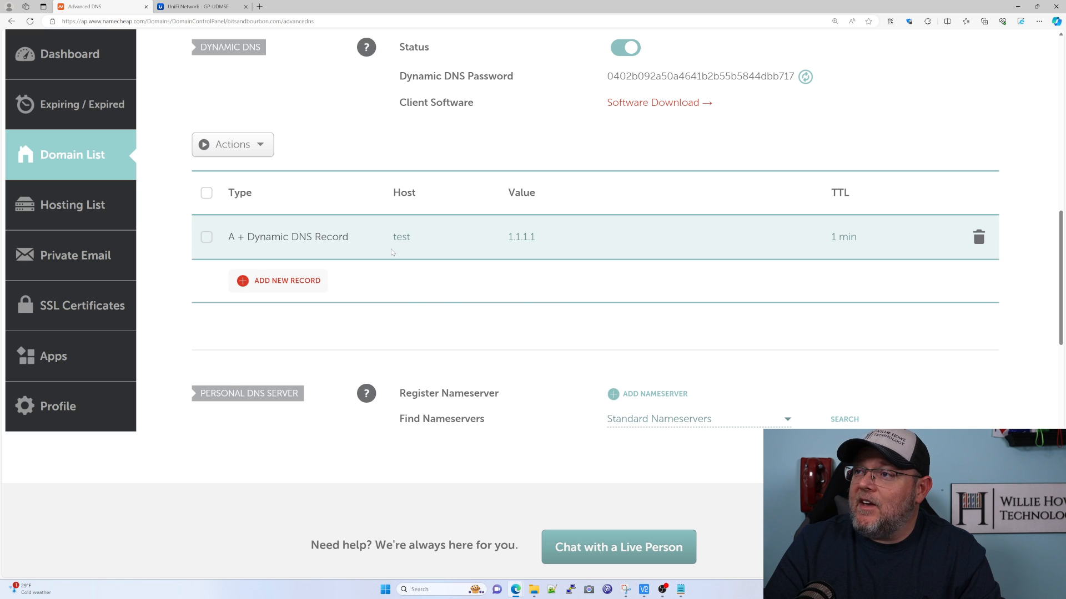
mouse_move(418, 305)
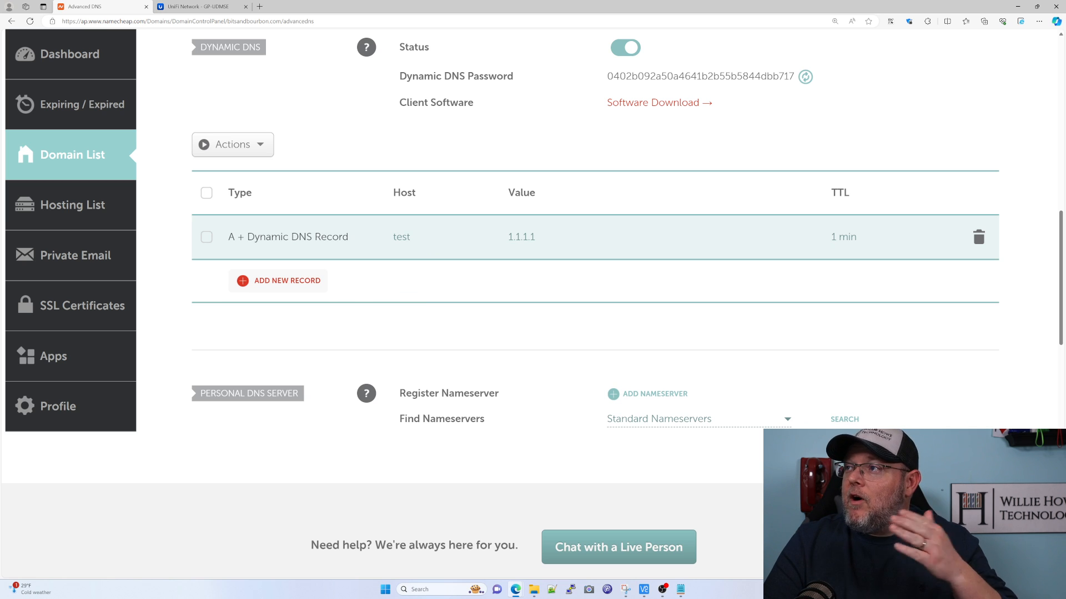
mouse_move(326, 123)
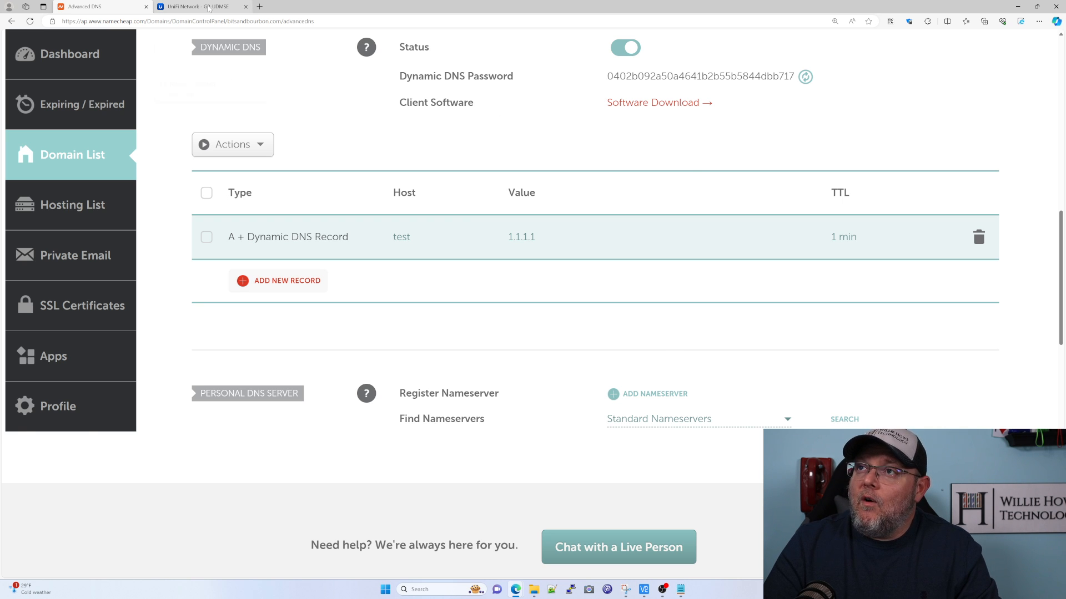
Open the Primary WAN1 connection settings in UniFi and scroll to Dynamic DNS
click(197, 6)
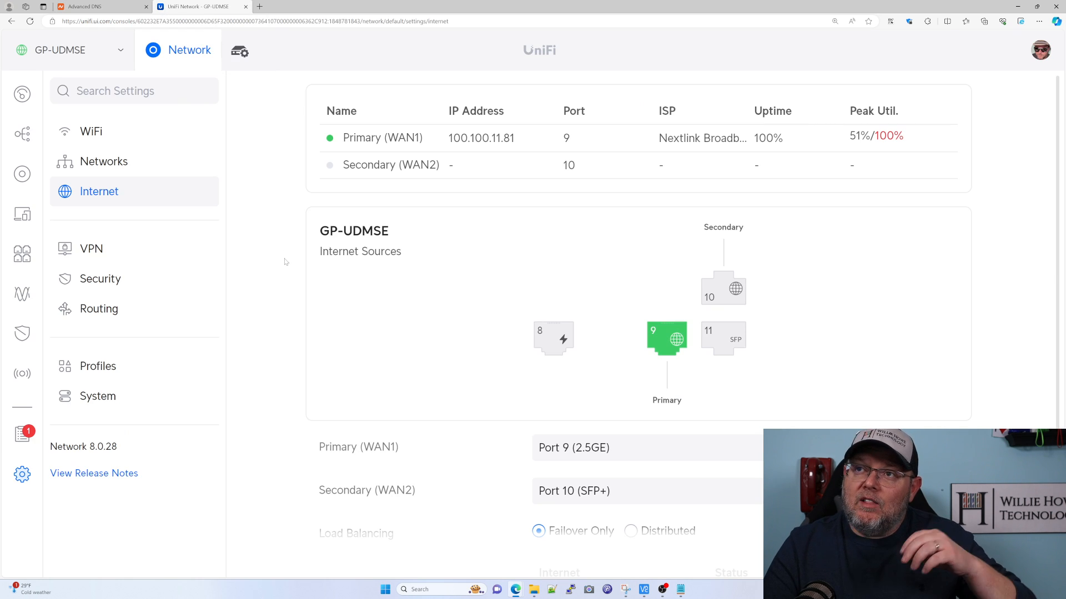
mouse_move(265, 226)
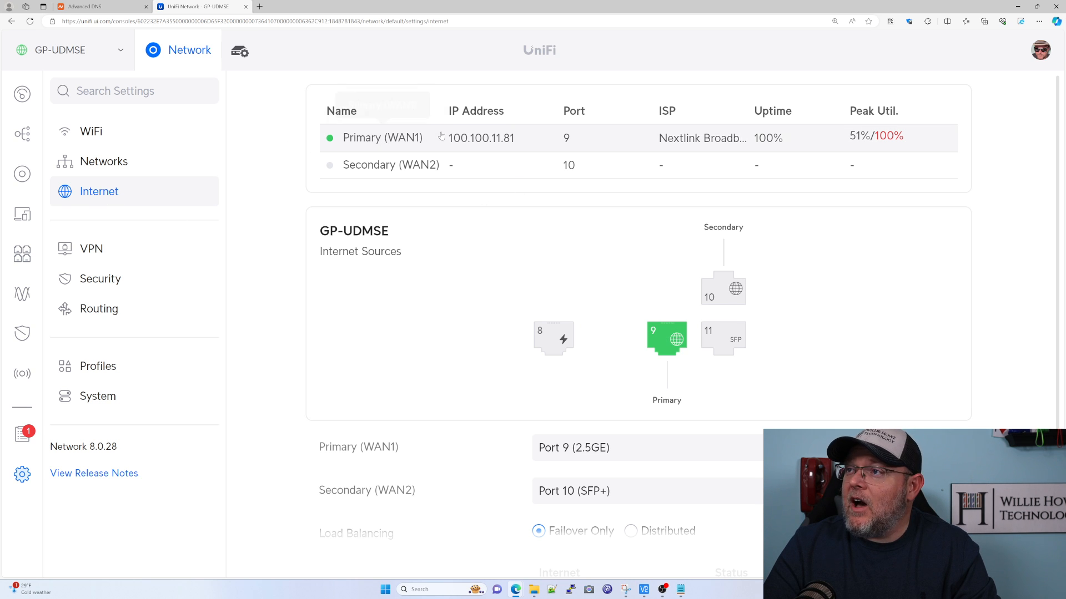
click(382, 138)
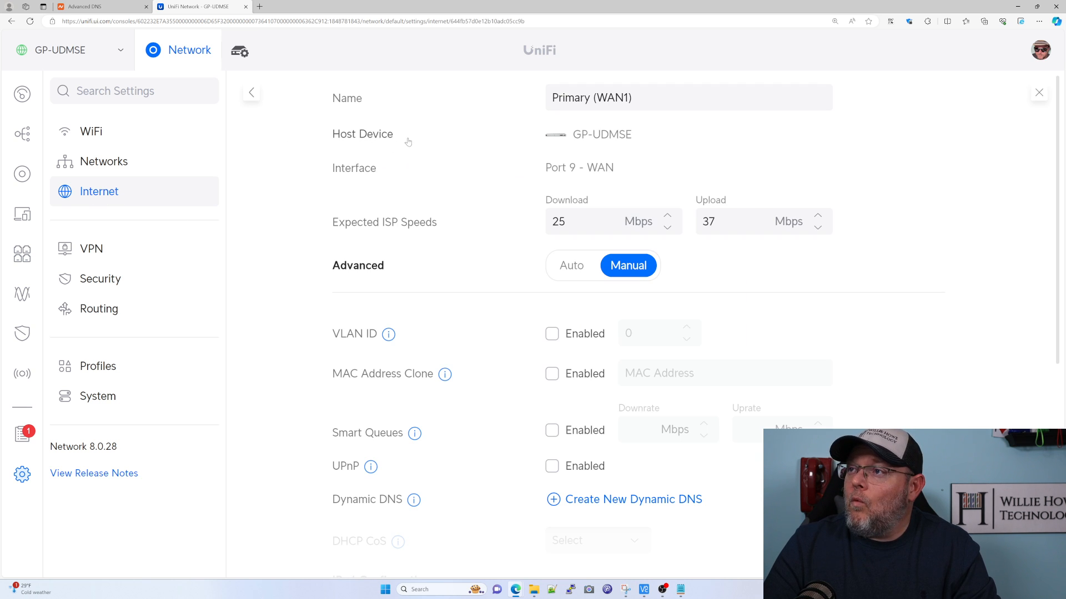
mouse_move(546, 249)
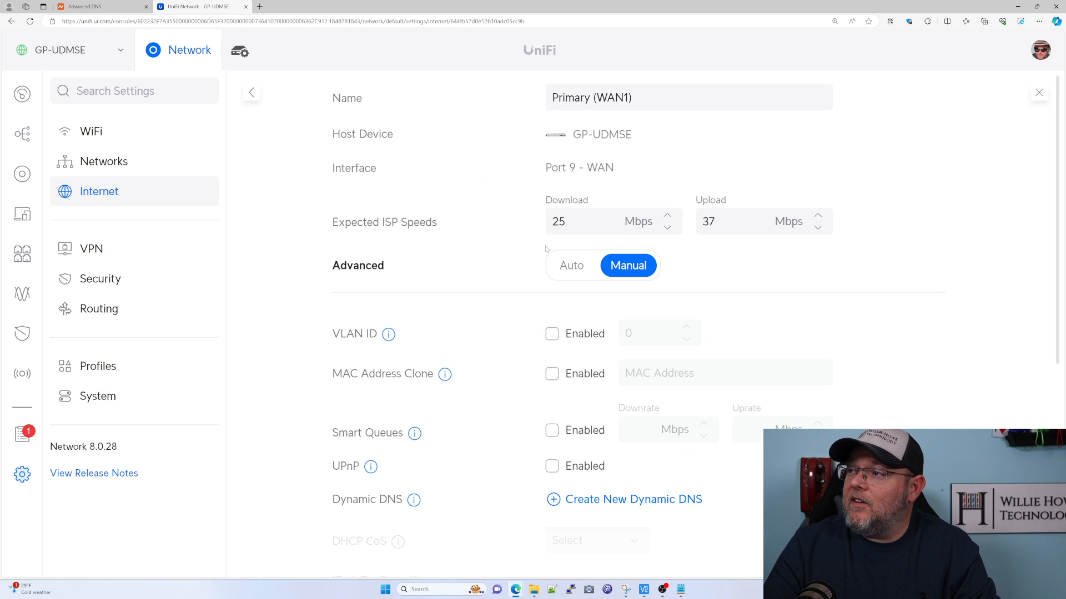
scroll(down, 3)
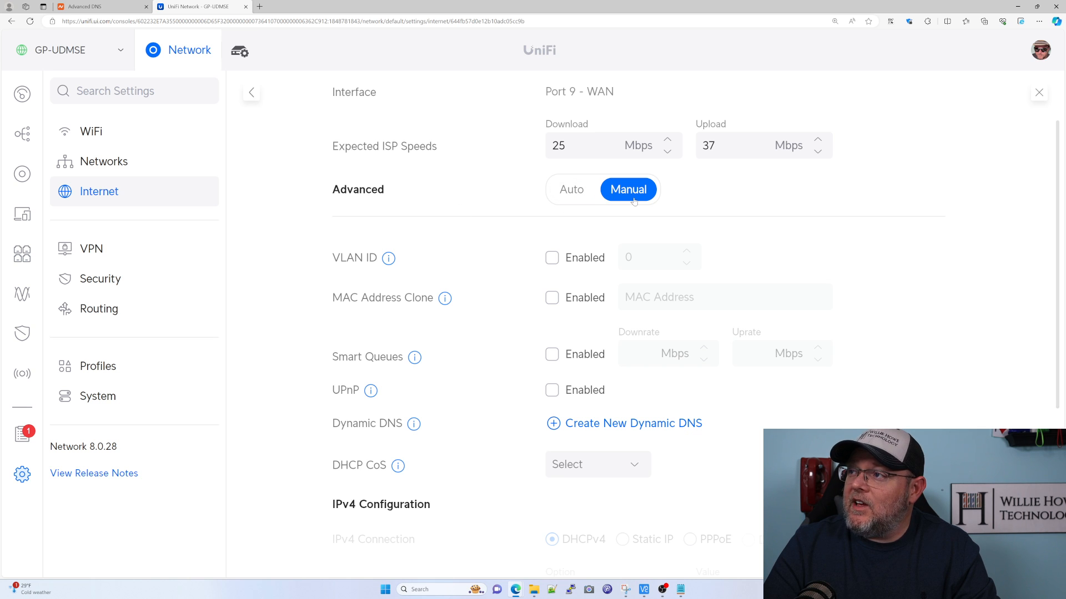
mouse_move(573, 196)
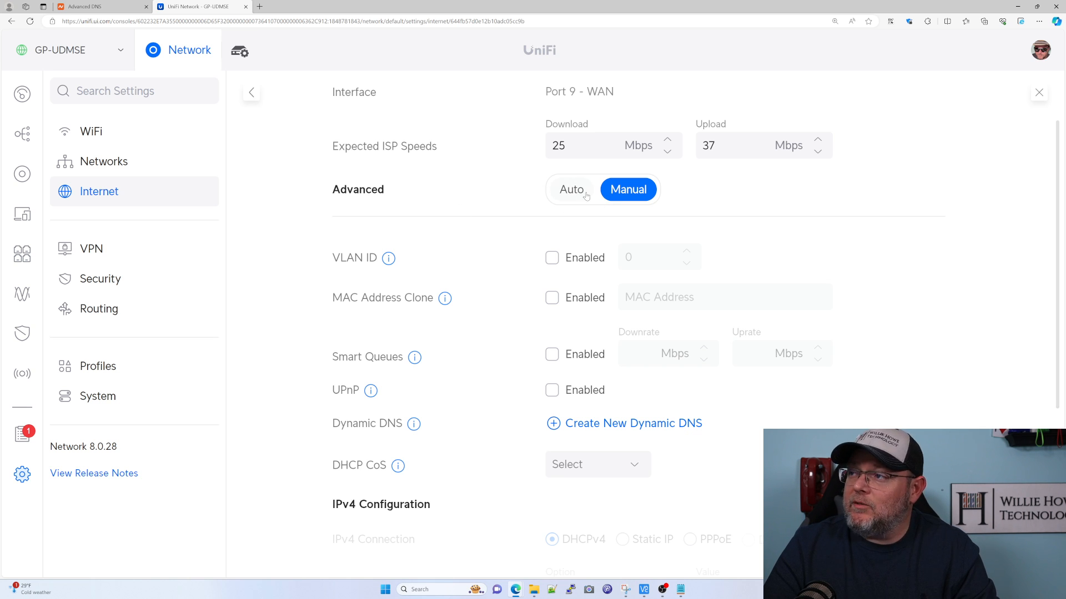
mouse_move(609, 205)
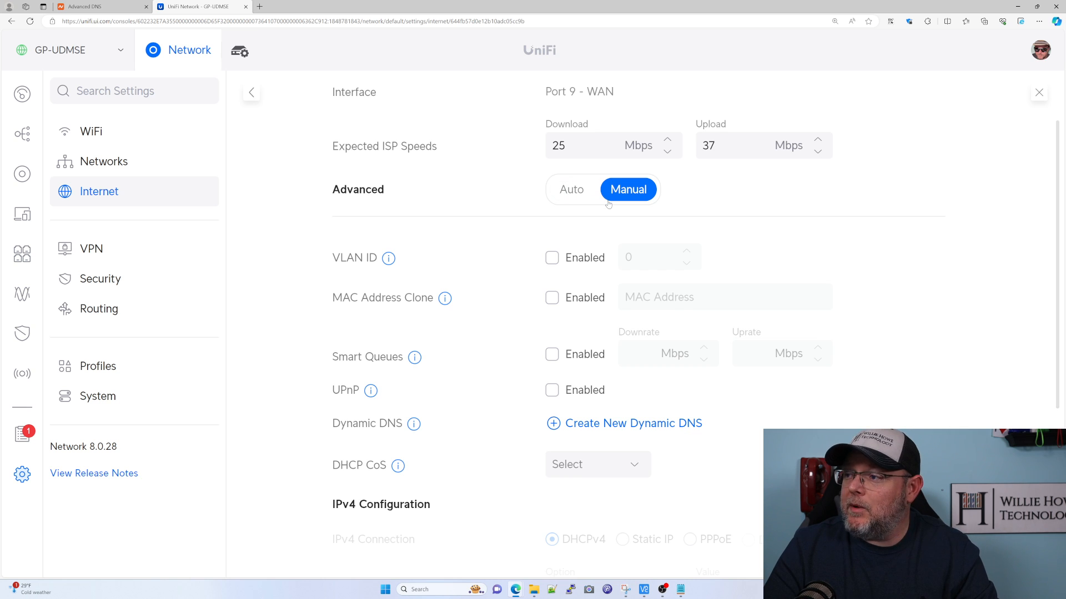
scroll(down, 3)
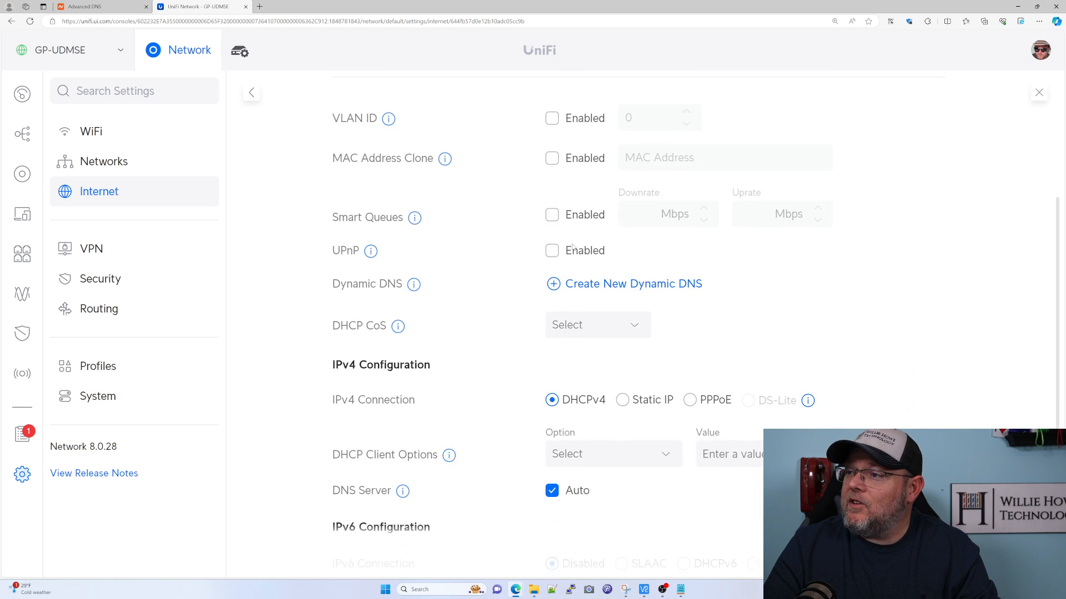
Start a new Dynamic DNS entry with namecheap as the service
click(624, 284)
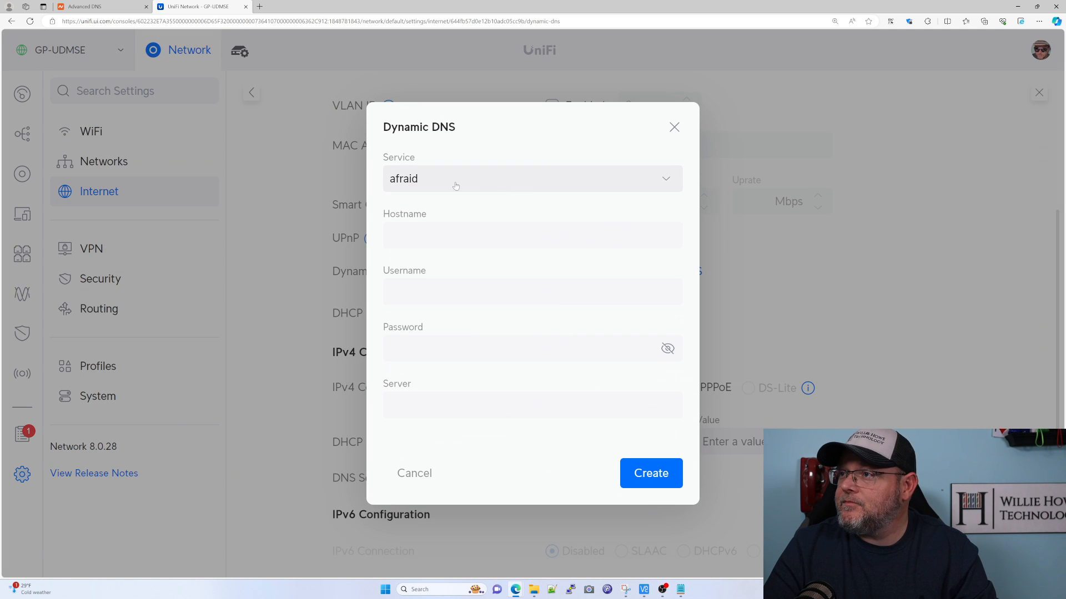
click(532, 178)
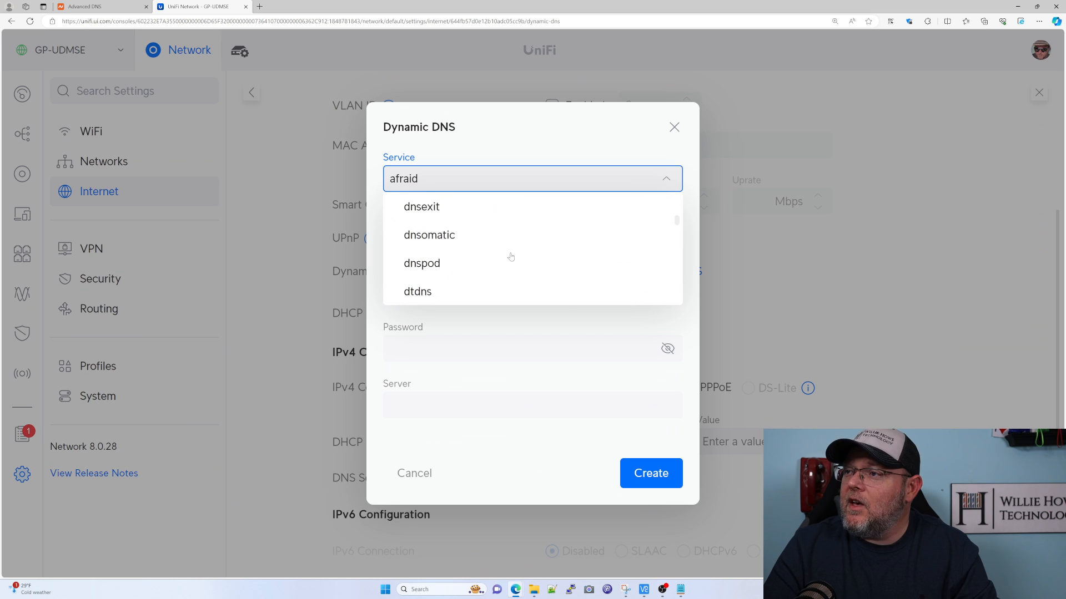
scroll(down, 3)
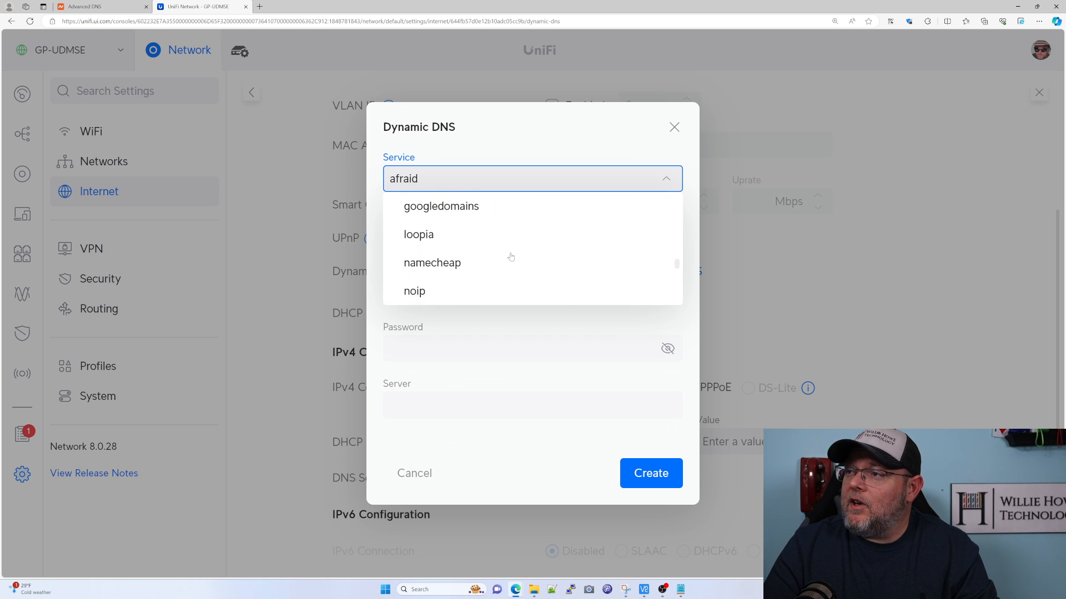
click(431, 263)
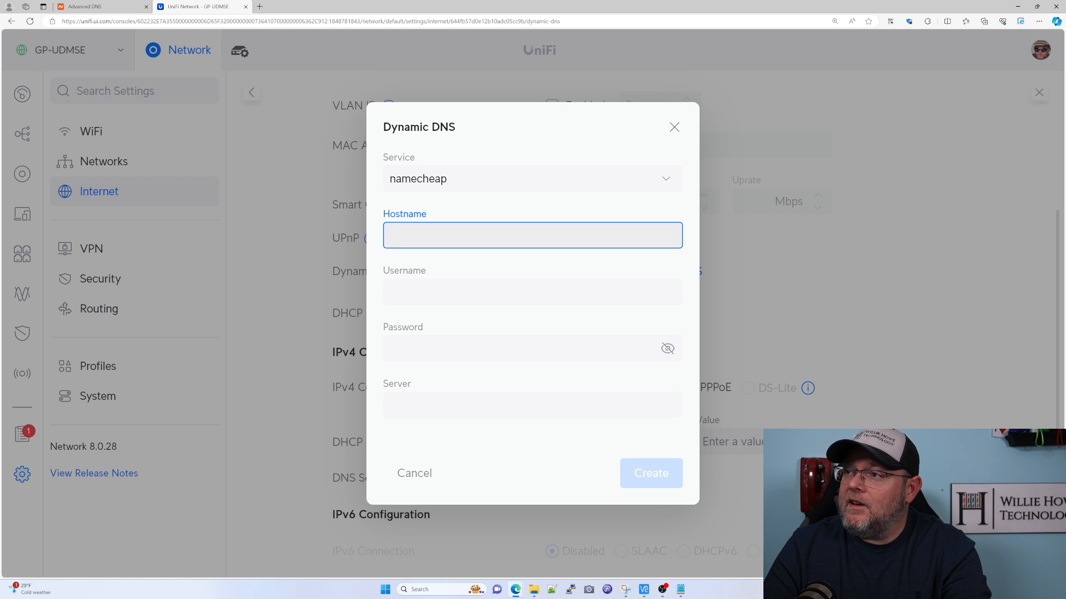
Enter hostname 'test' and username 'bitsandbourbon.com'
text(test)
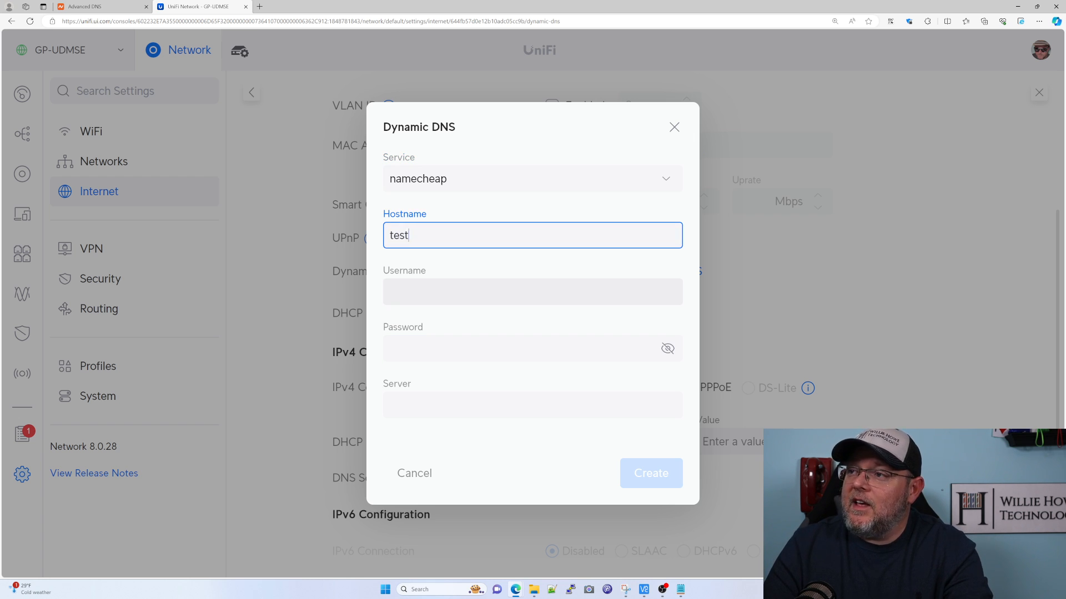
click(532, 291)
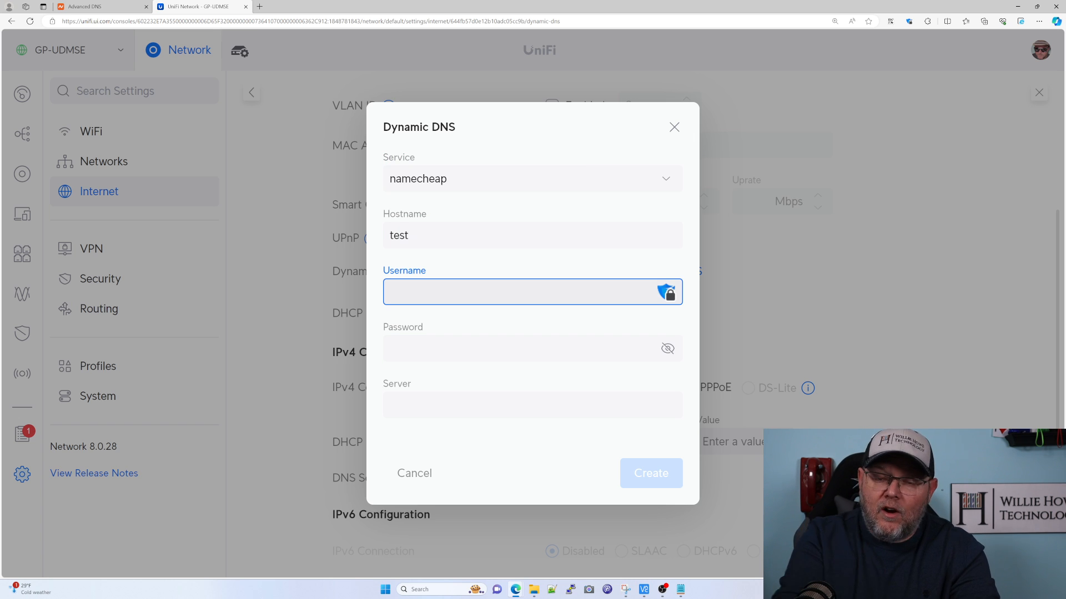
text(bits)
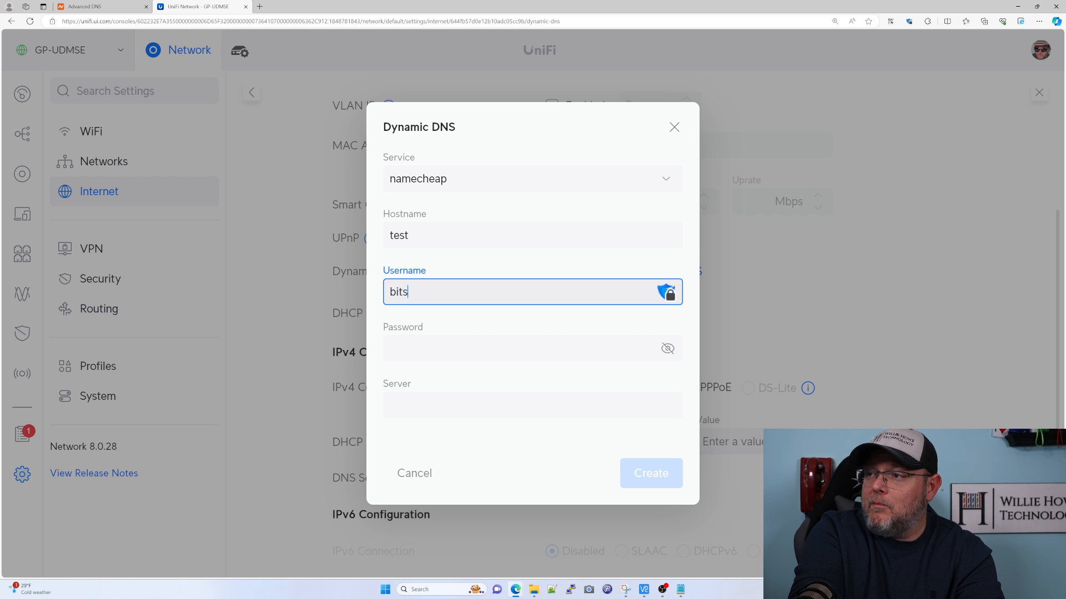
text(andbourbon)
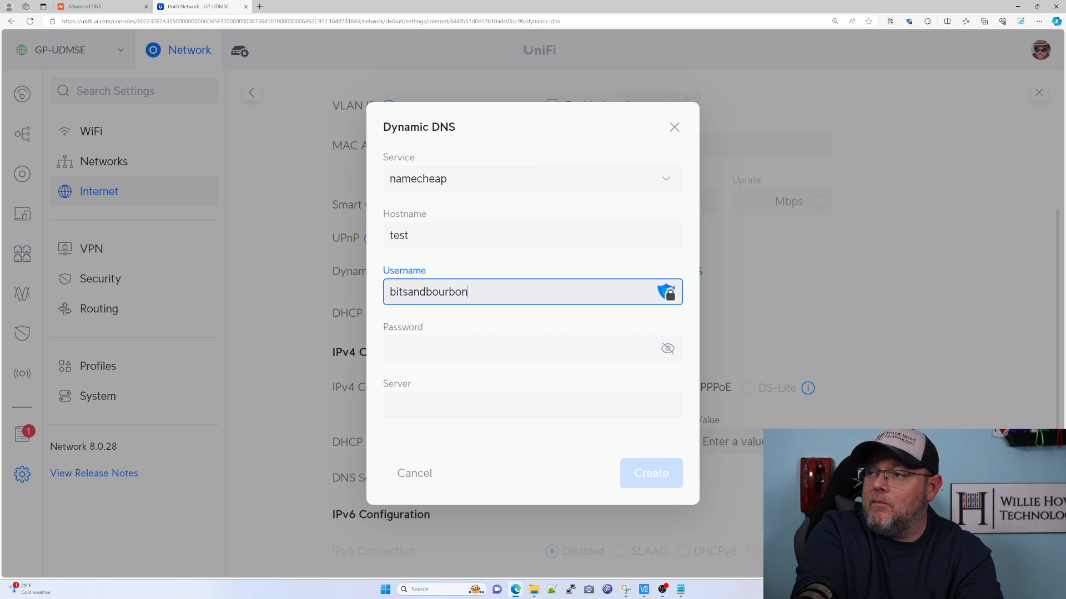
text(.com)
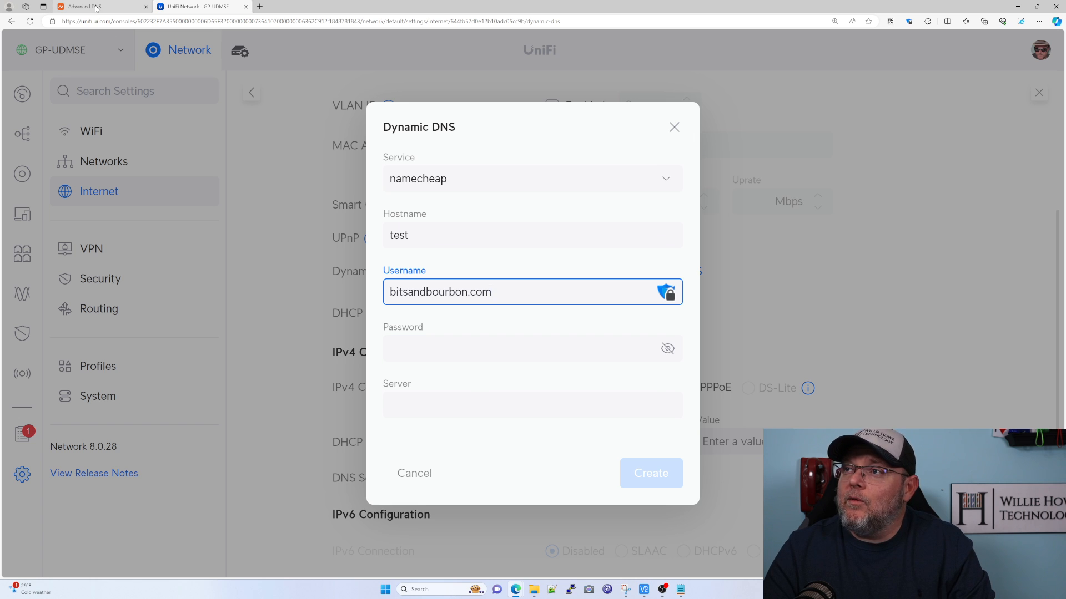
Copy the Namecheap Dynamic DNS password into the UniFi entry's Password field
click(95, 6)
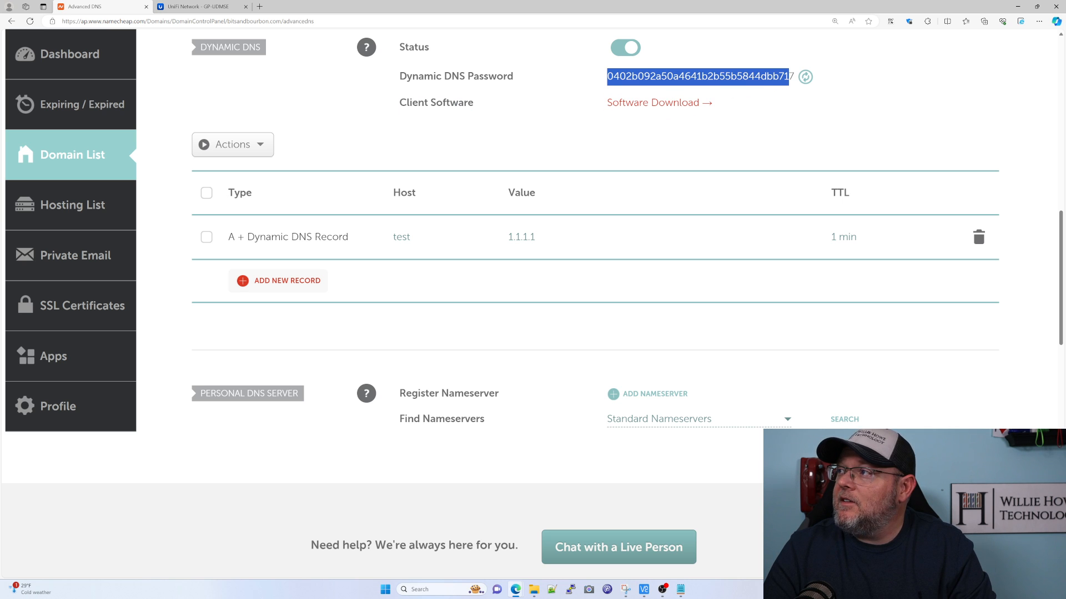
mouse_move(334, 53)
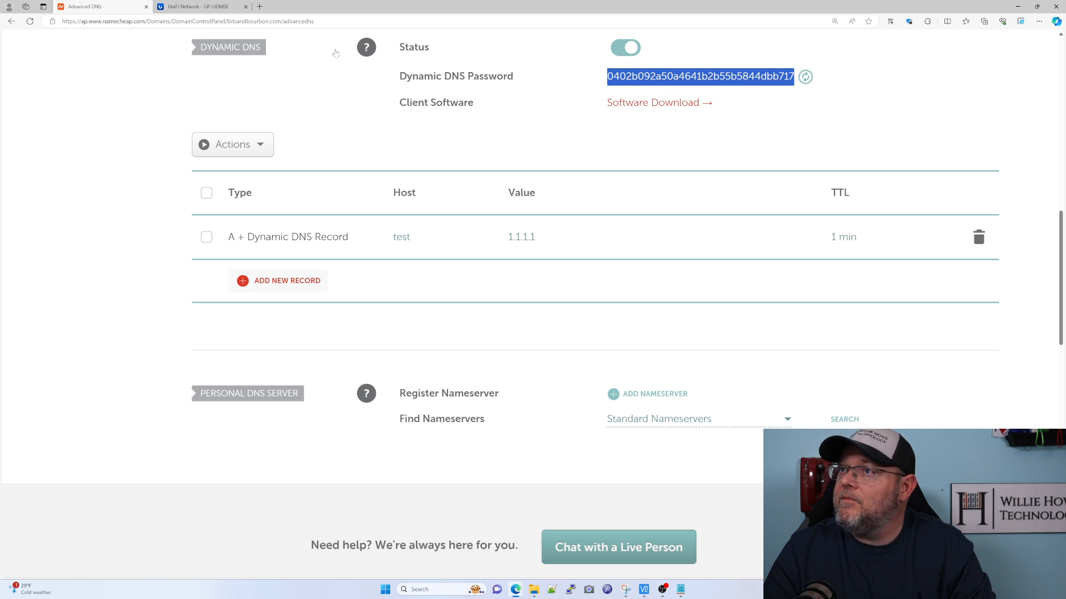
click(200, 6)
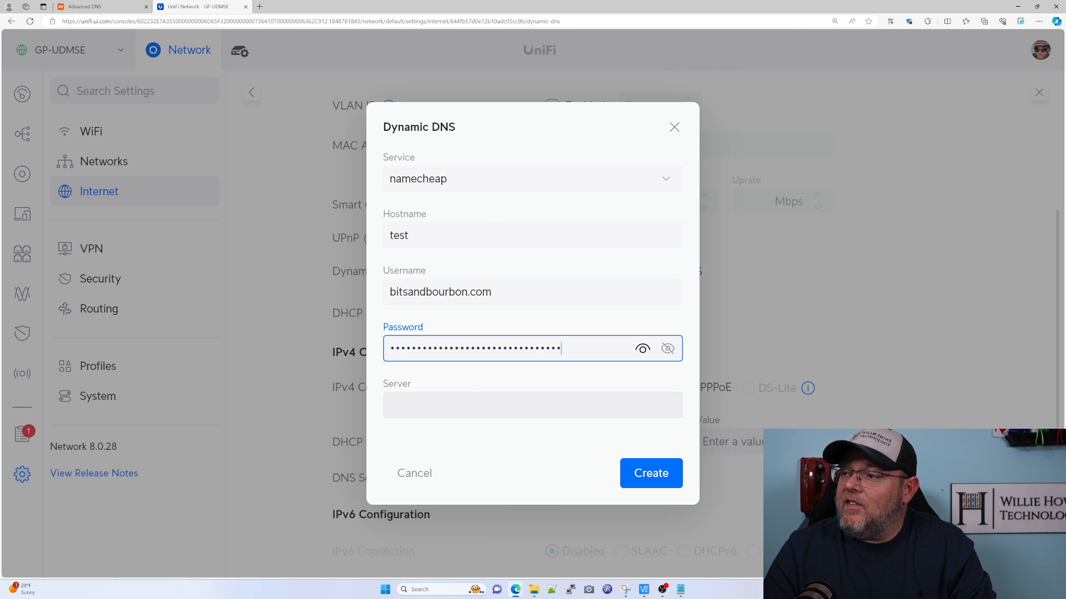
click(533, 405)
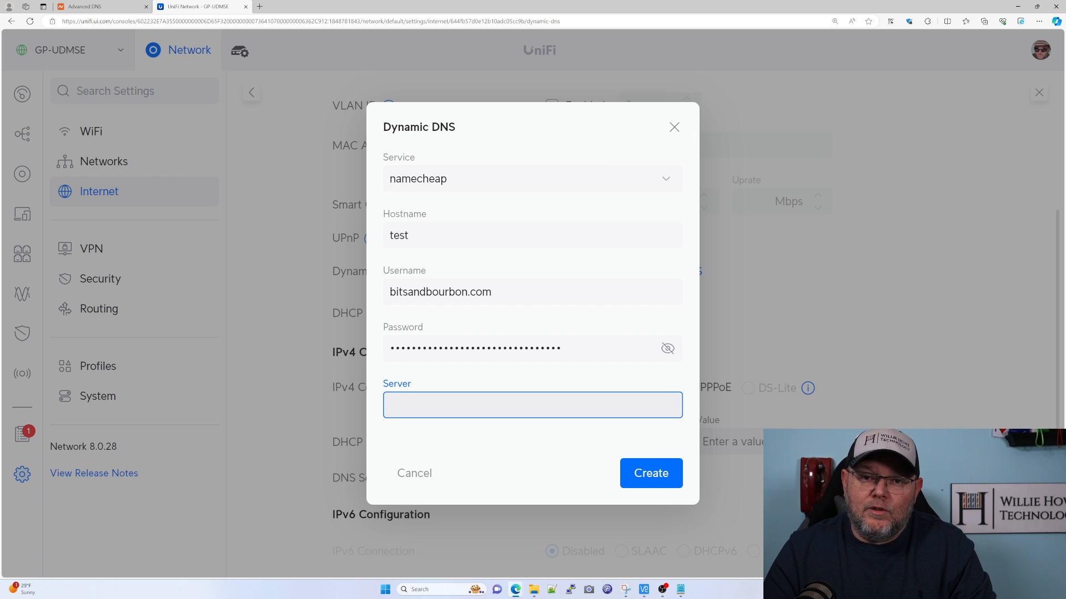
Copy dynamicdns.park-your-domain.com from Notepad into the Server field
click(532, 404)
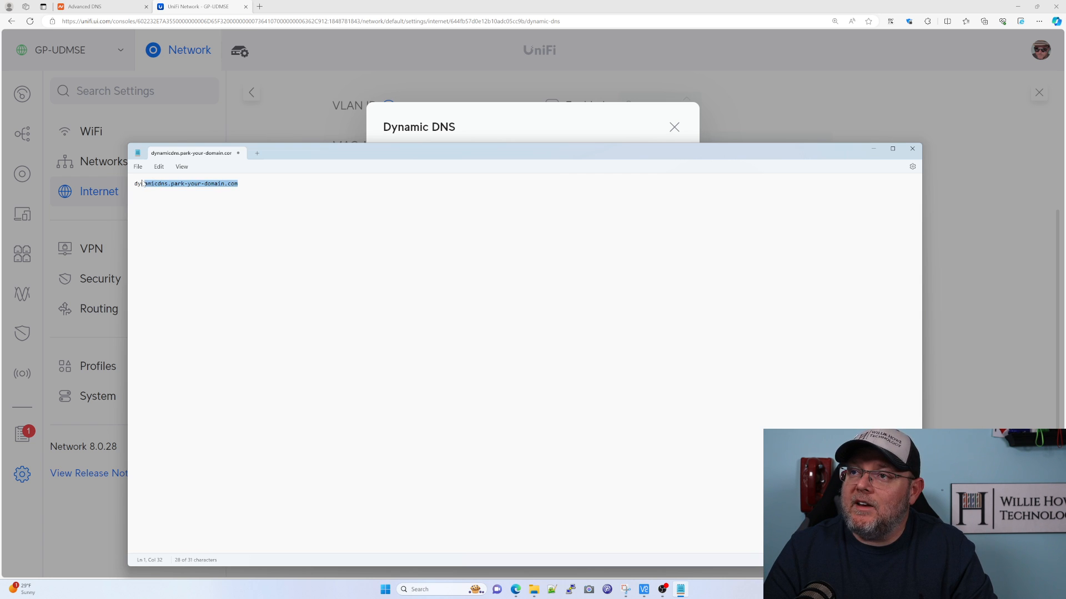
right_click(187, 184)
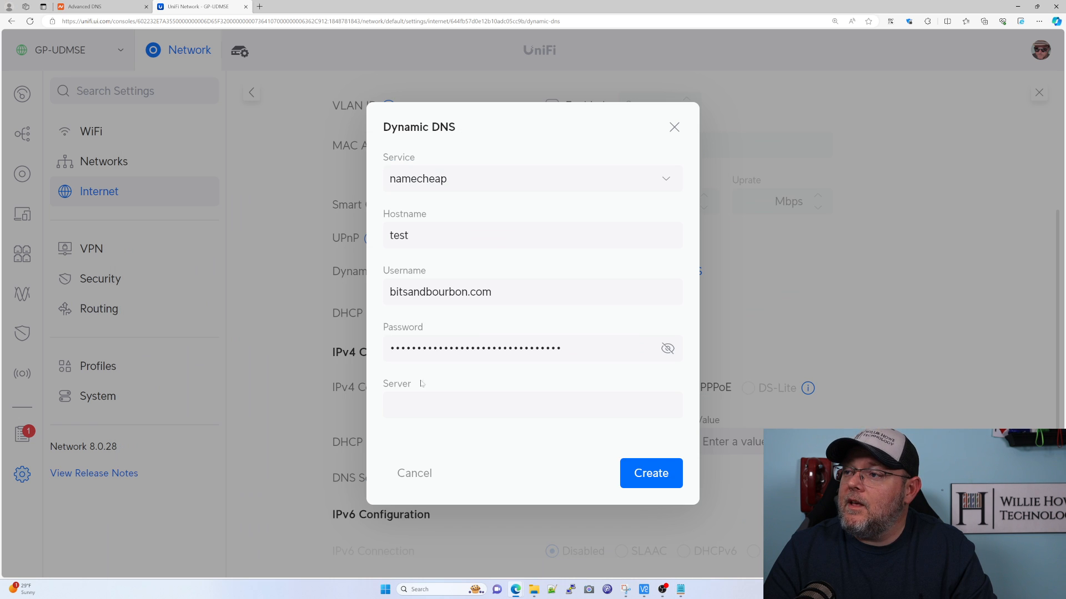
text(dynamicdns.park-your-domain.com)
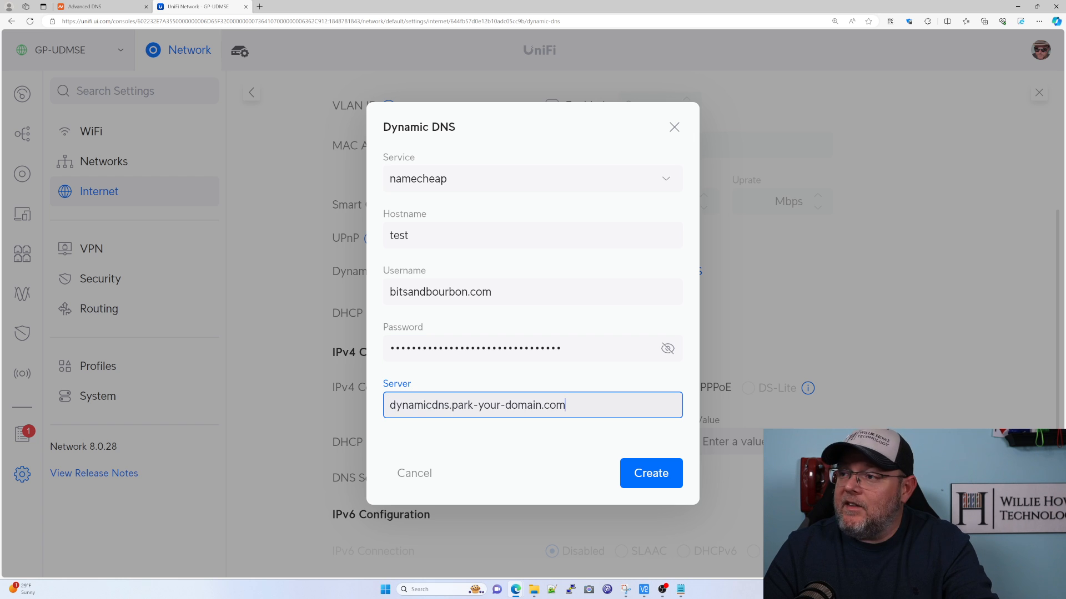
Create the namecheap Dynamic DNS entry for host 'test' on WAN1
click(650, 473)
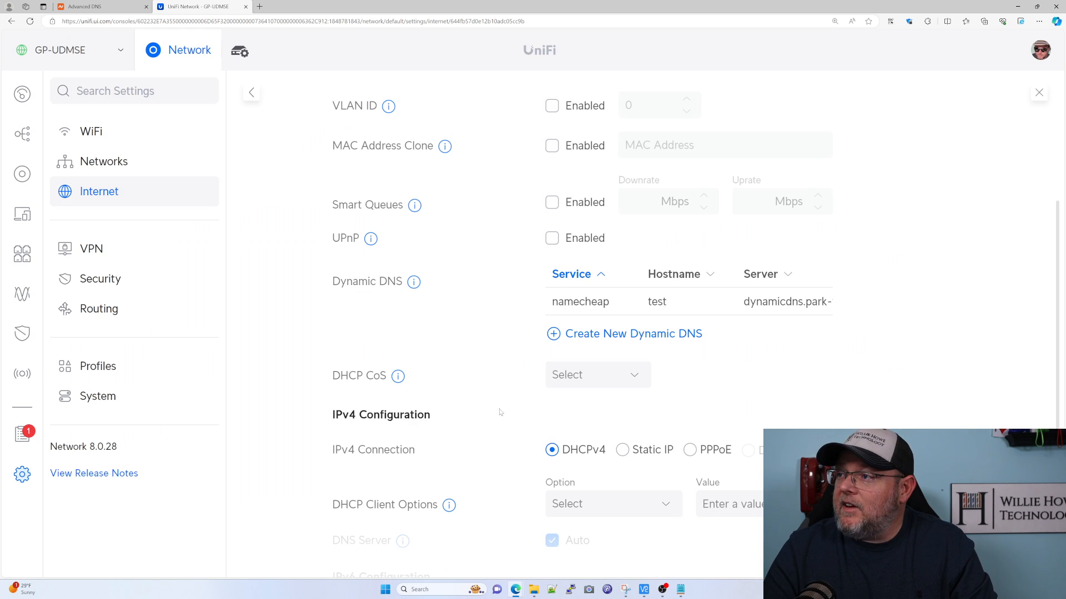
mouse_move(486, 384)
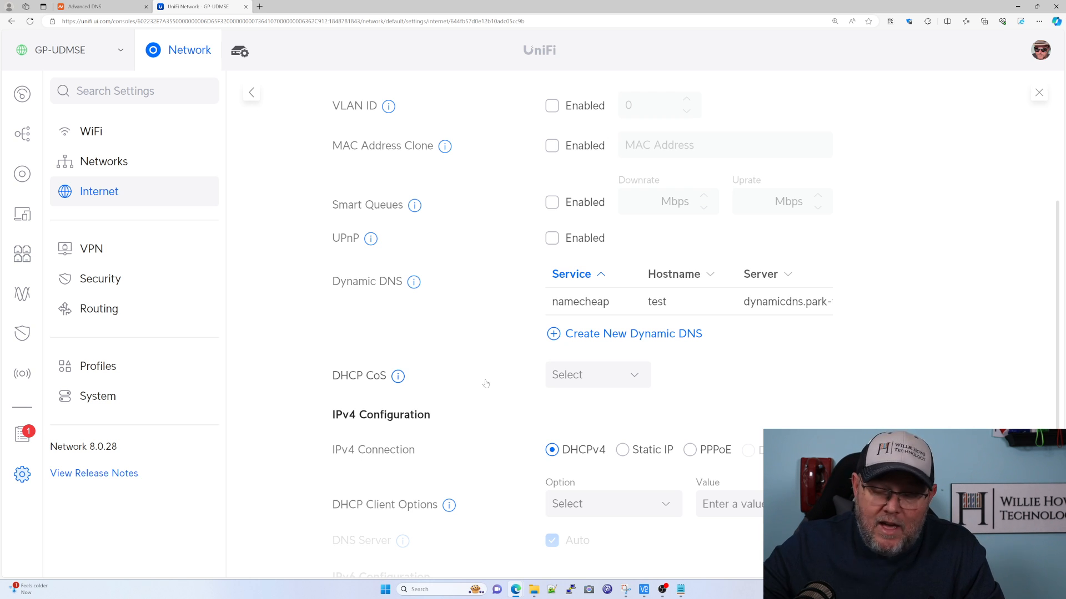
mouse_move(262, 224)
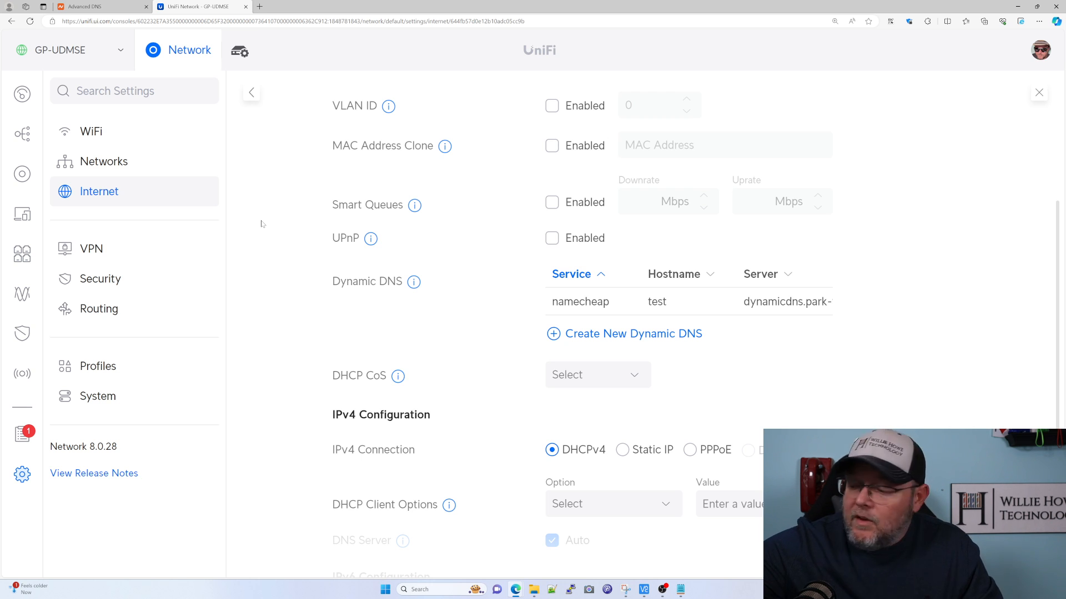